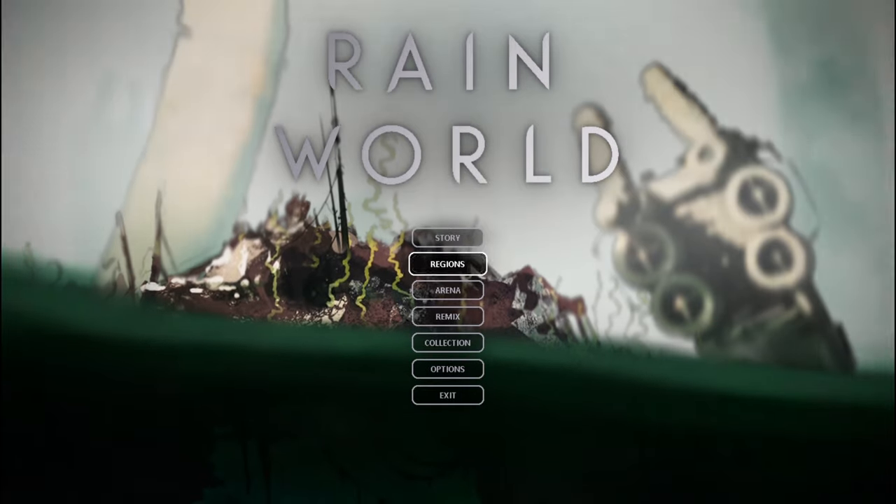
# Browse the region overview, return to the title menu, and open the Survivor's Shoreline Cycle 24 save.
pyautogui.click(447, 264)
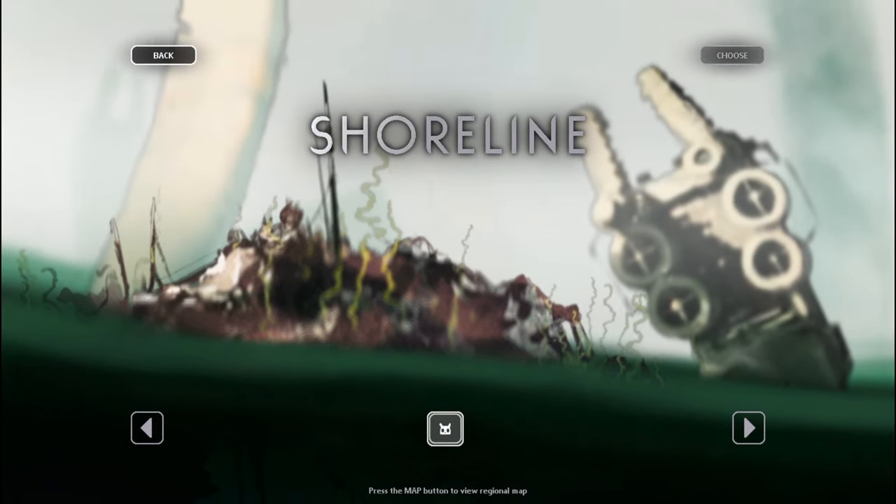
pyautogui.click(162, 54)
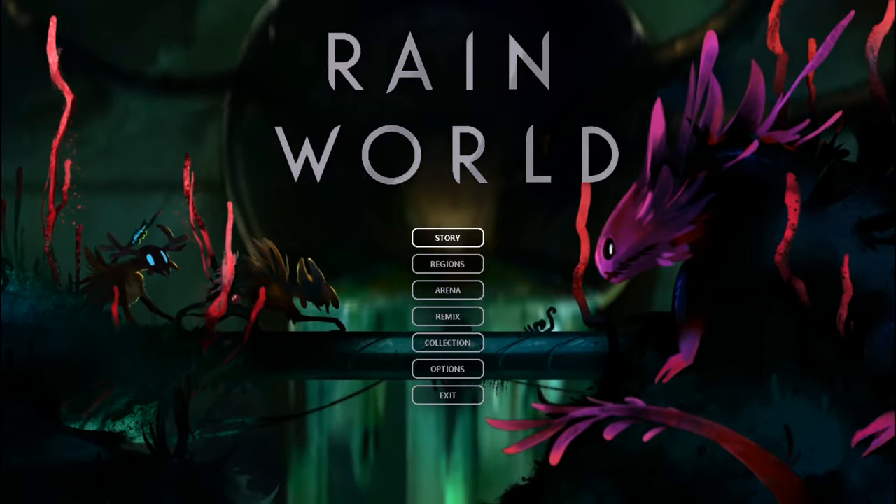
pyautogui.click(447, 237)
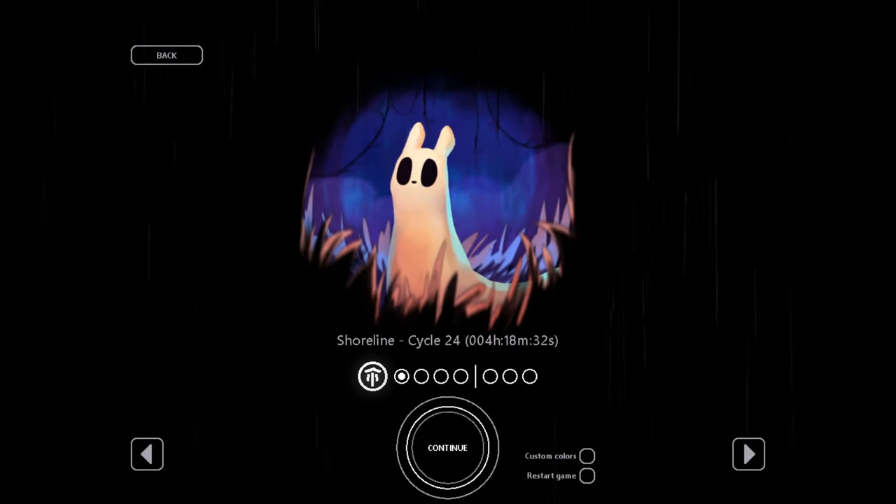
pyautogui.click(448, 448)
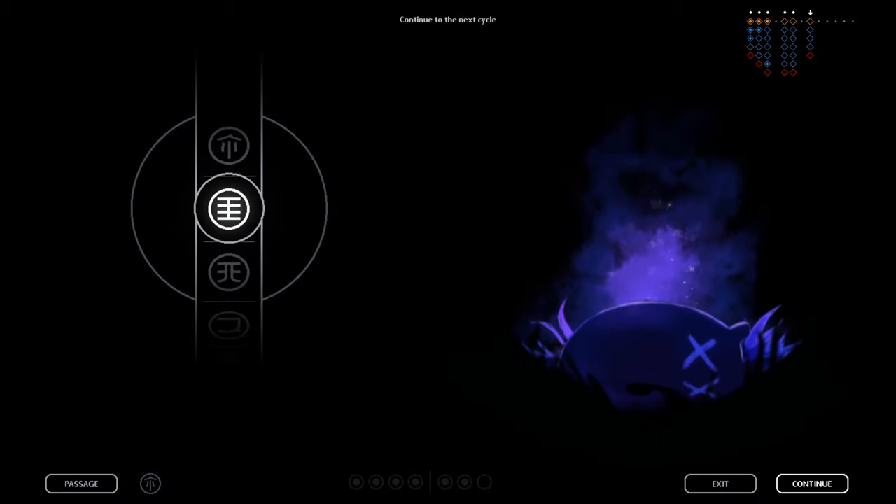
pyautogui.click(812, 483)
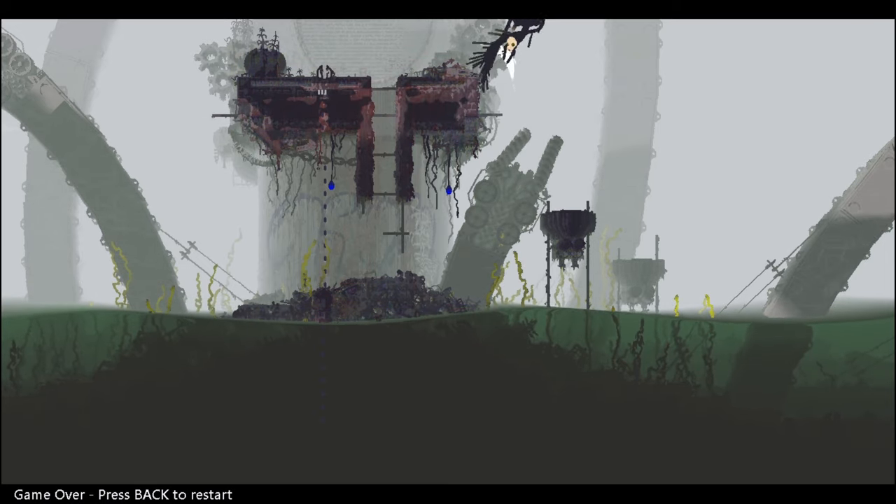
# Restart from the Game Over screen to begin a fresh Shoreline cycle.
pyautogui.press('BACK')
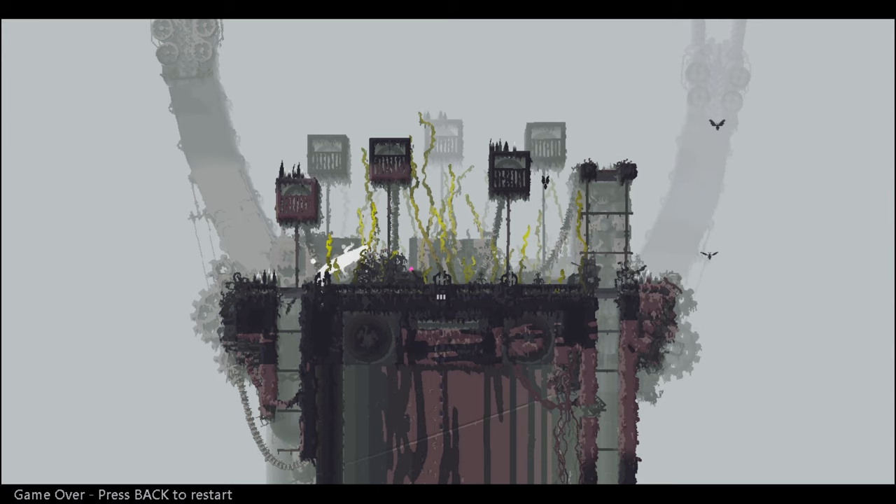
# Restart after the death, respawning the slugcat in the dim flooded Shoreline chamber.
pyautogui.press('Back')
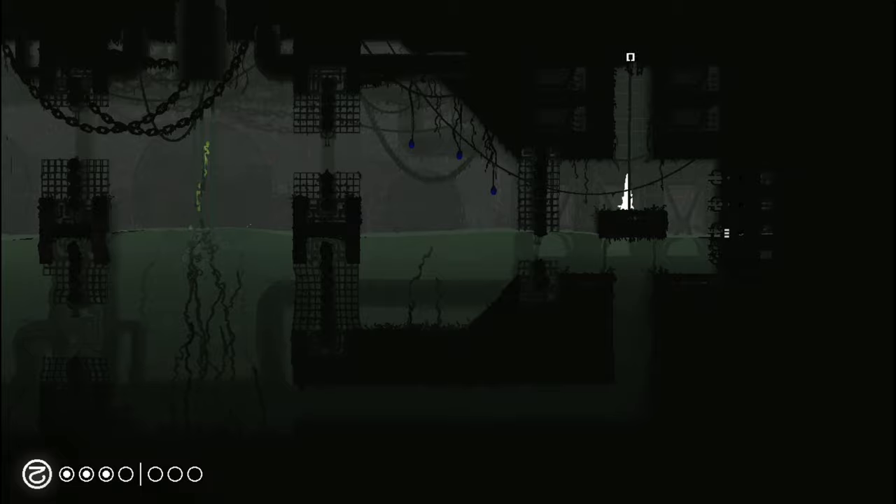